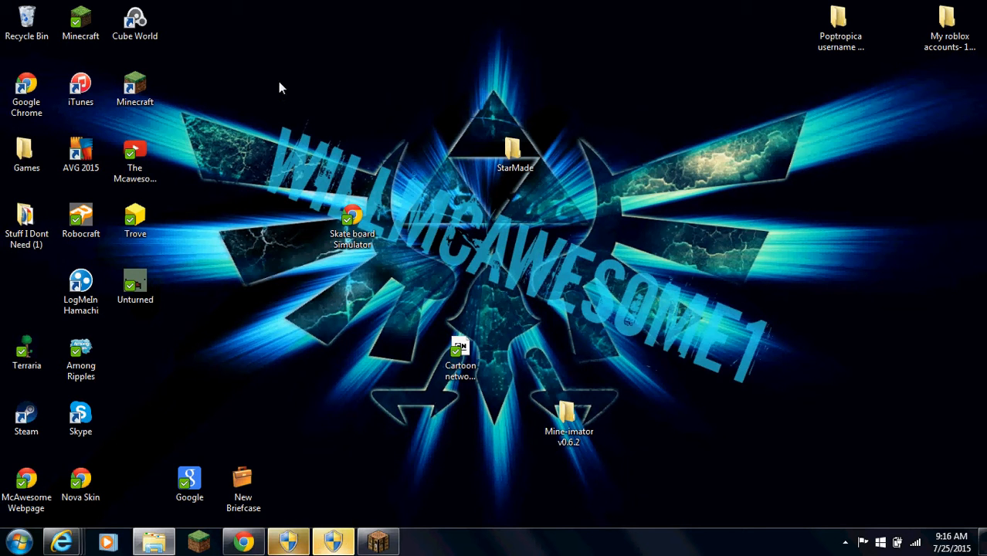
mouse_move(303, 100)
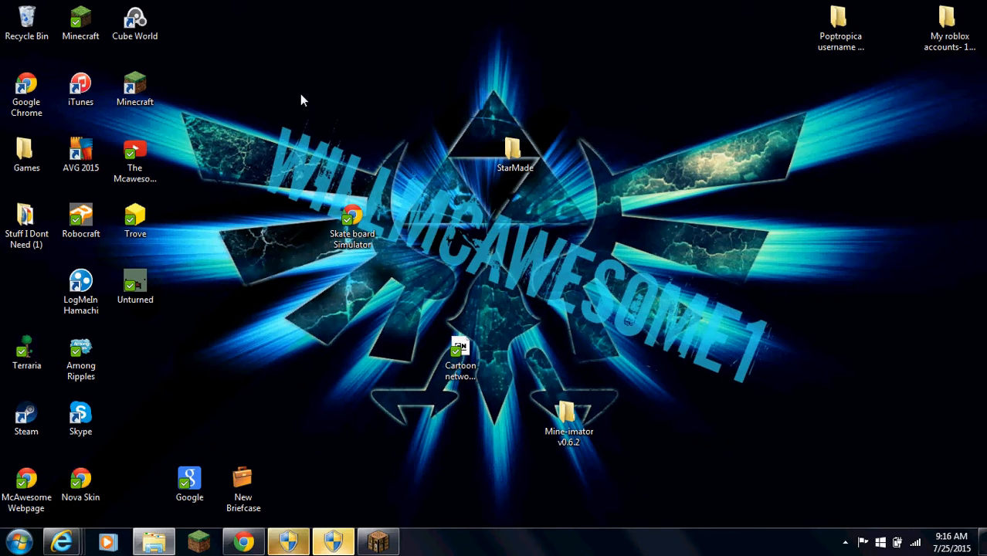
mouse_move(538, 347)
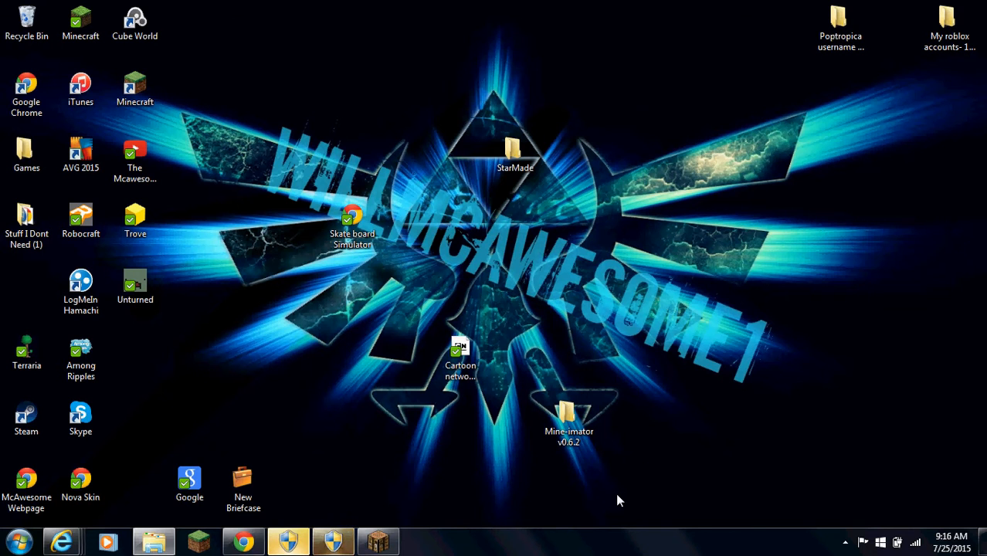
mouse_move(774, 5)
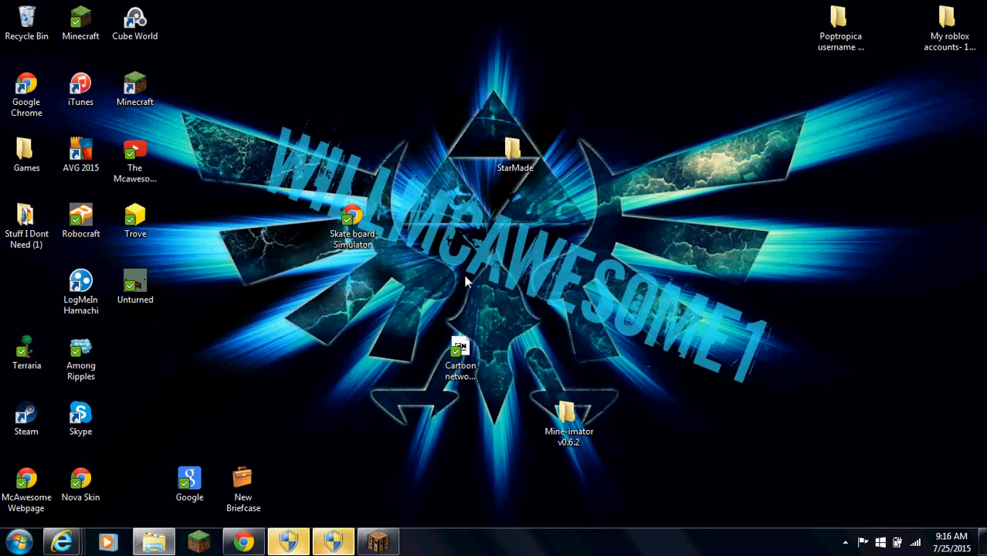
mouse_move(502, 522)
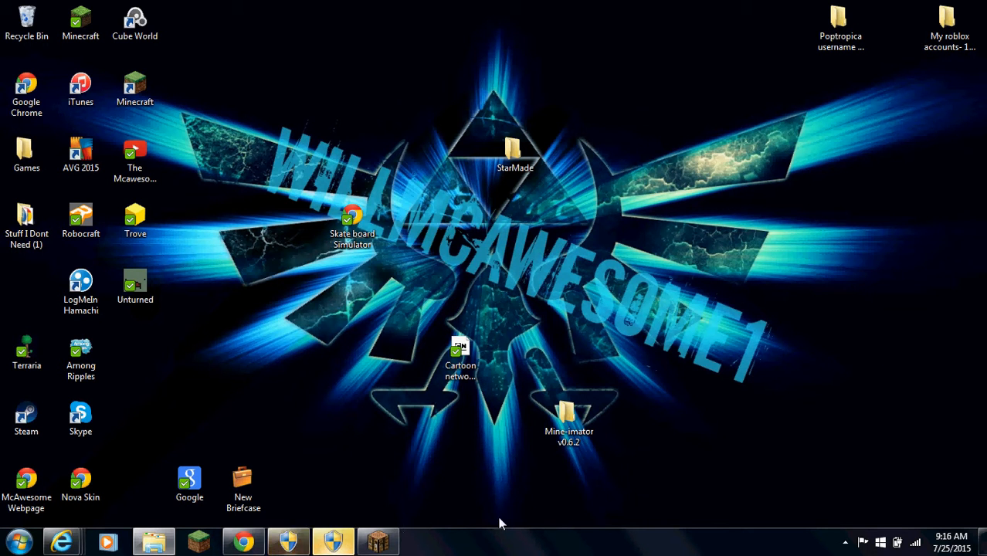
mouse_move(446, 244)
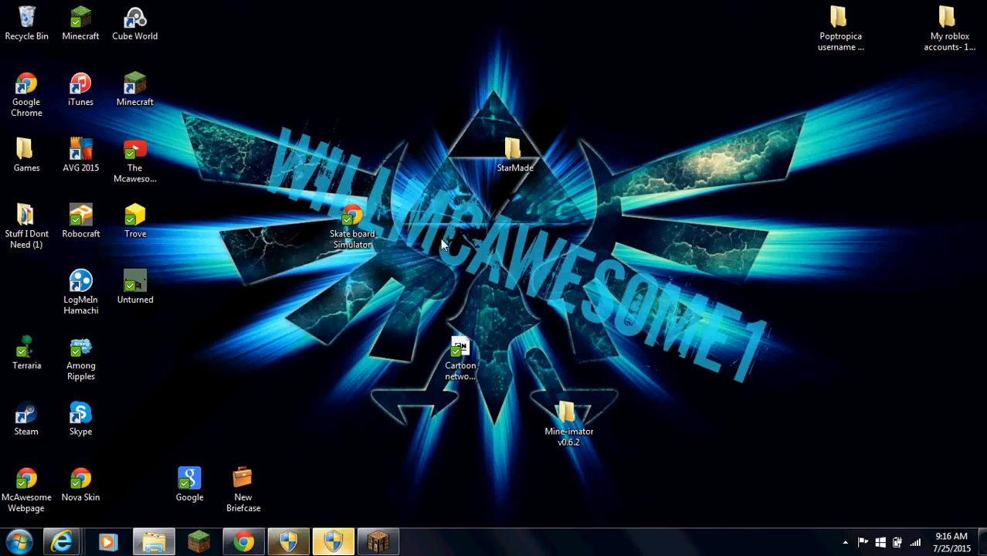
mouse_move(179, 240)
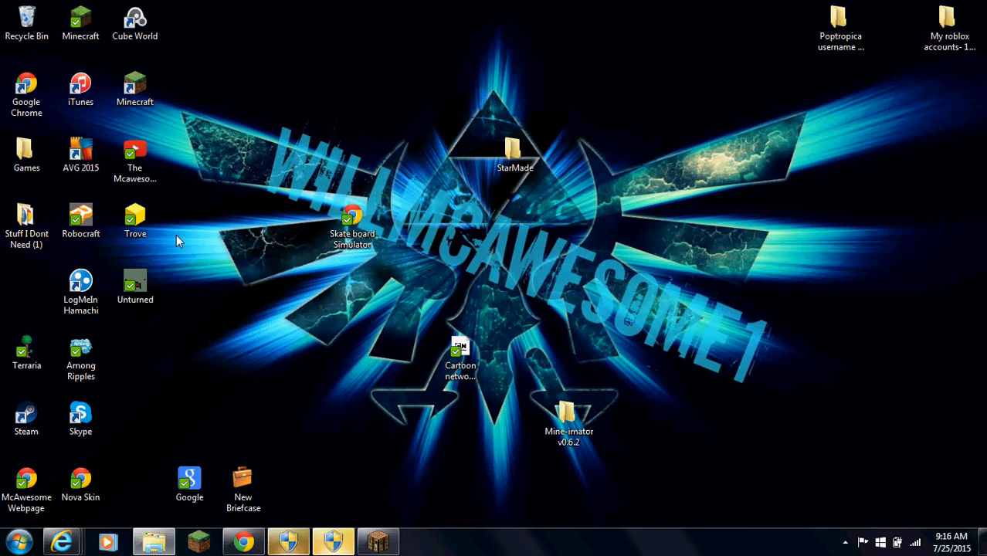
mouse_move(159, 268)
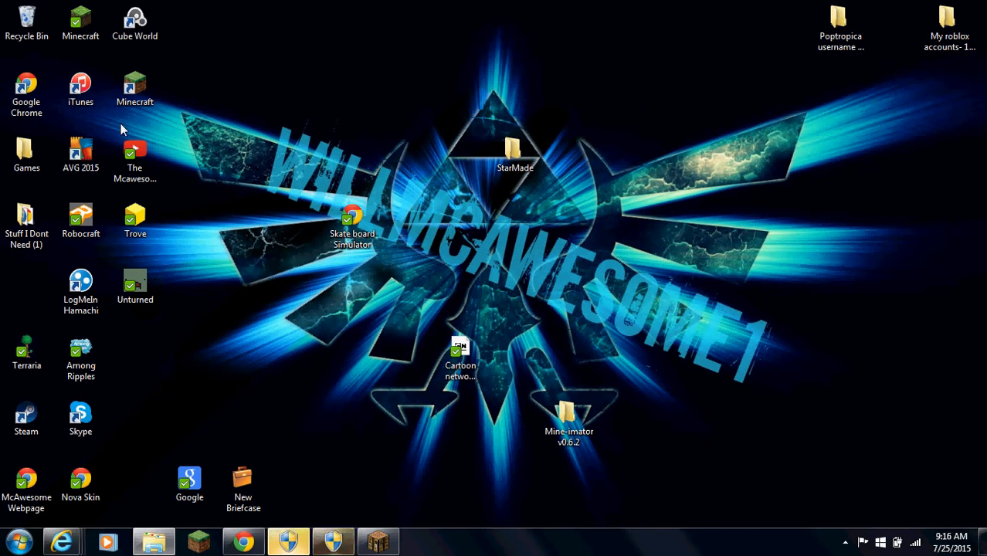
mouse_move(152, 52)
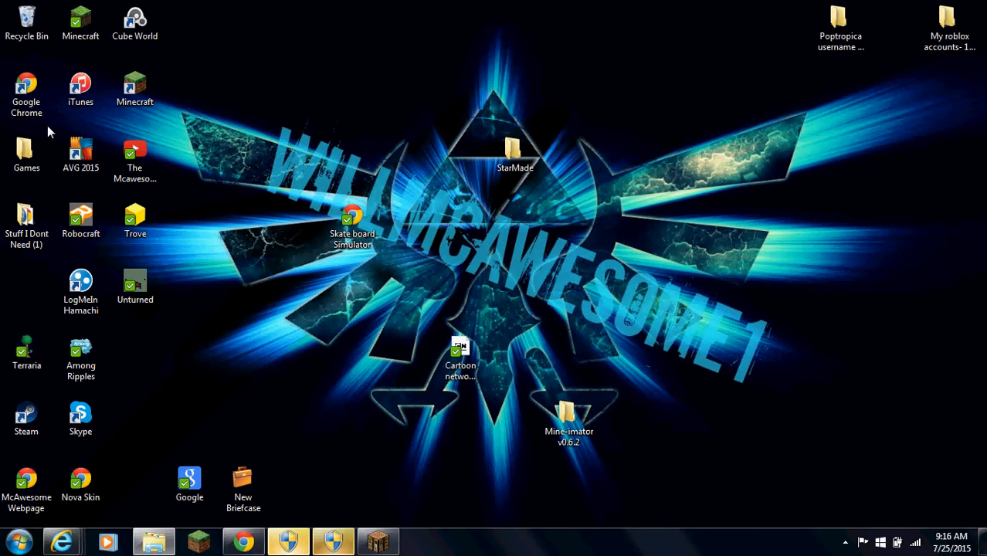
left_click(26, 151)
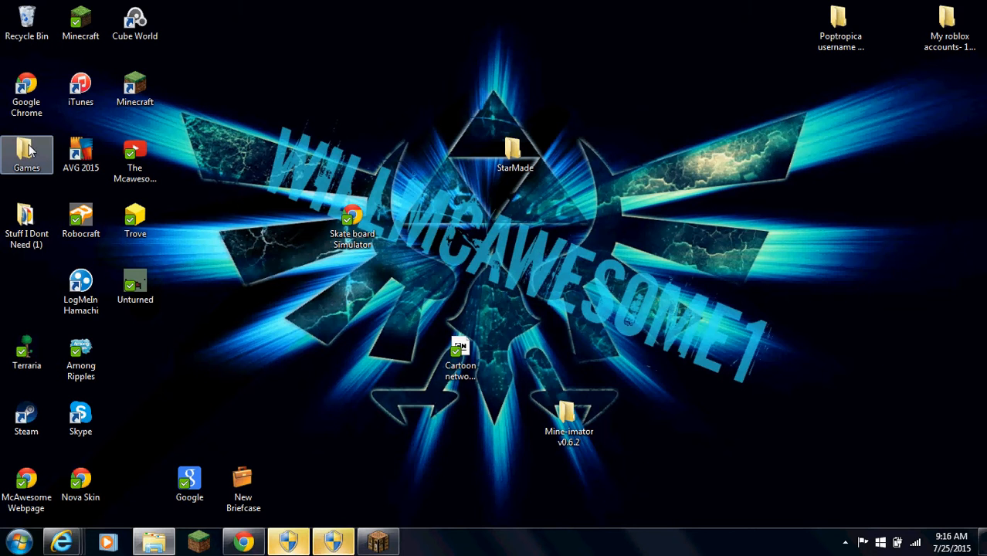
mouse_move(47, 302)
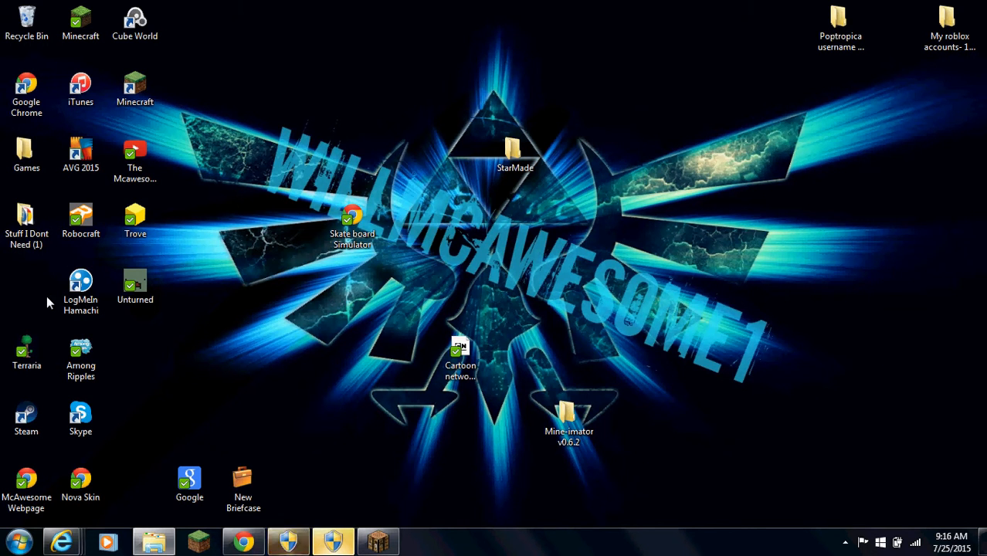
mouse_move(98, 390)
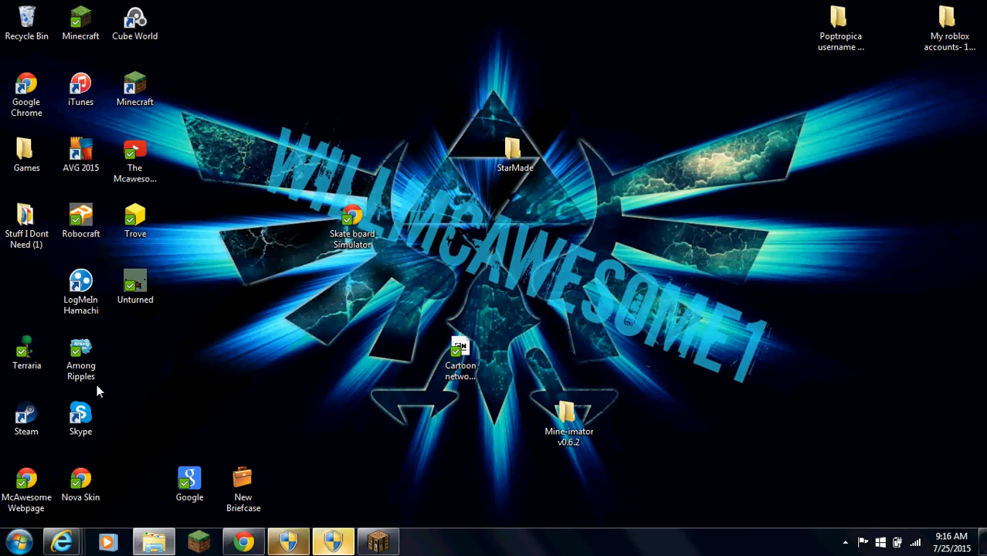
mouse_move(10, 395)
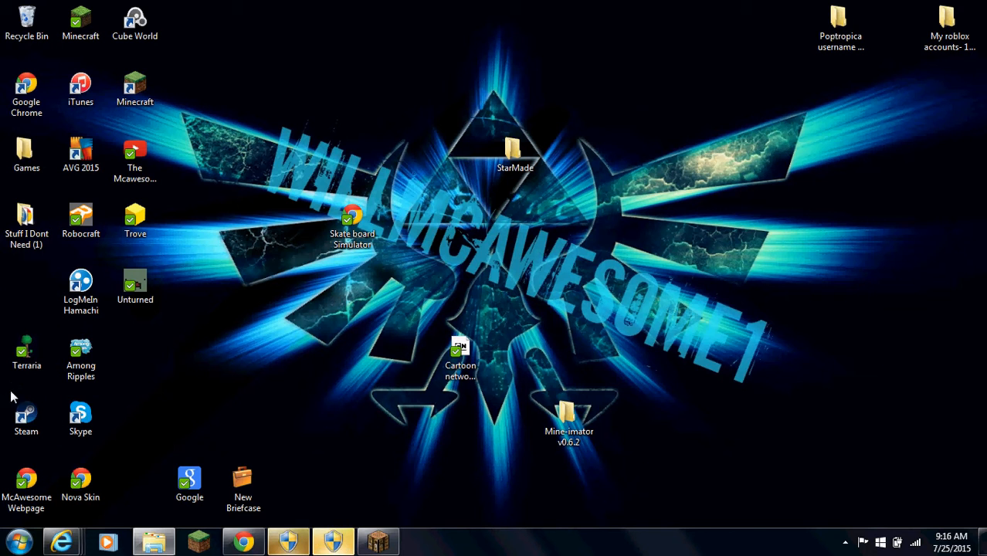
mouse_move(48, 389)
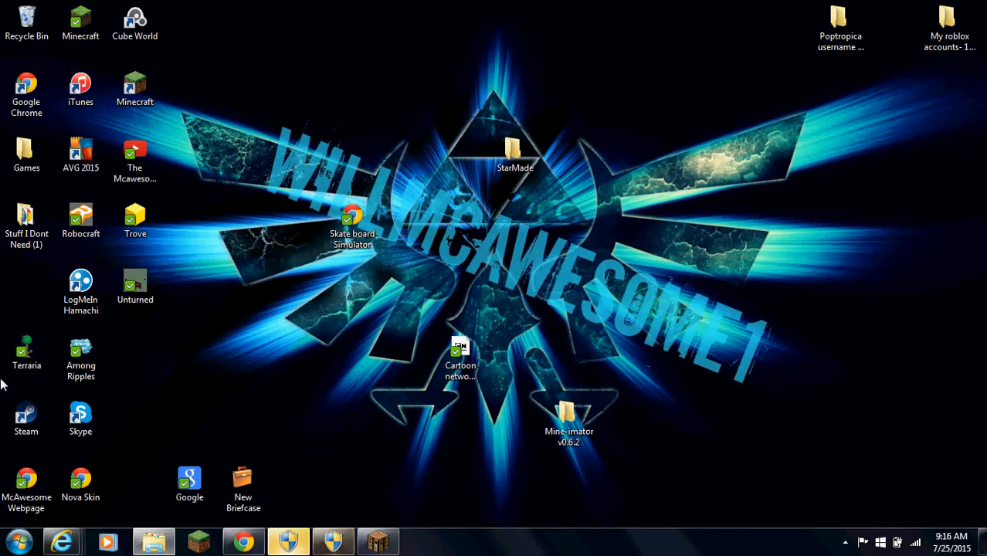
left_click(26, 480)
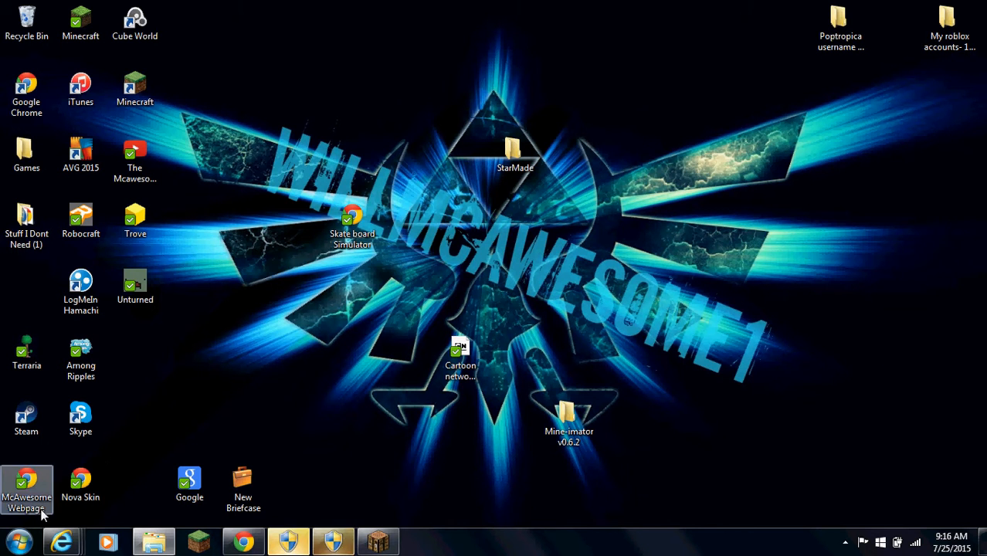
mouse_move(74, 519)
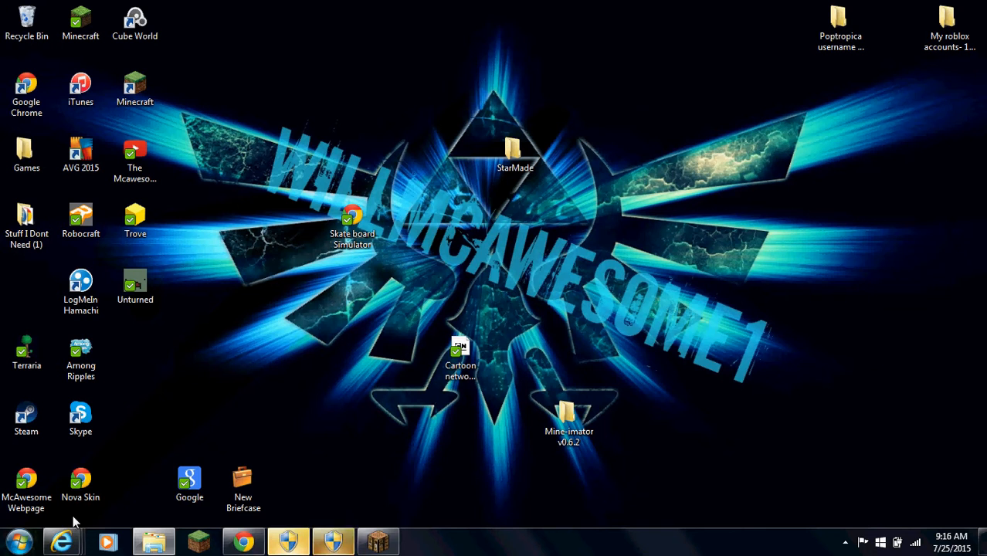
left_click(189, 478)
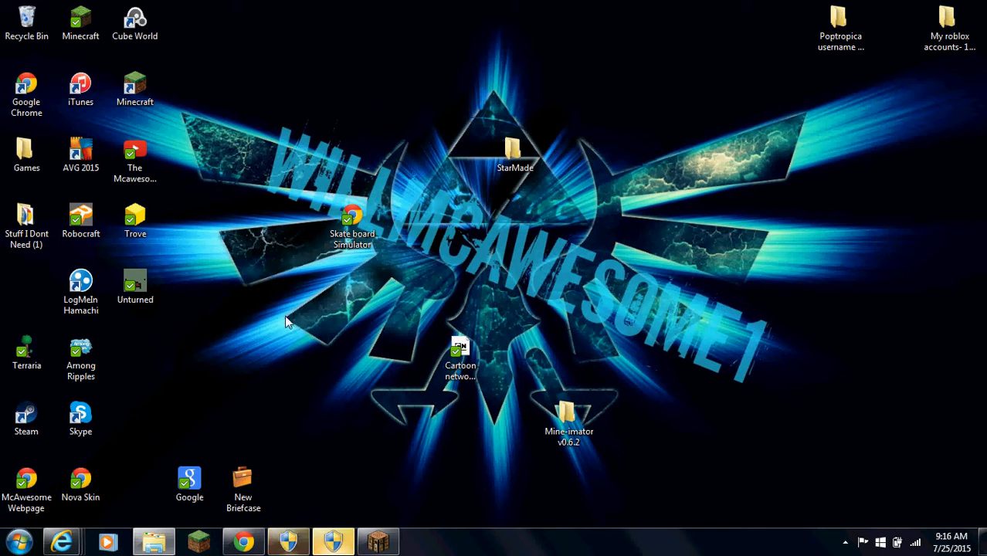
mouse_move(529, 191)
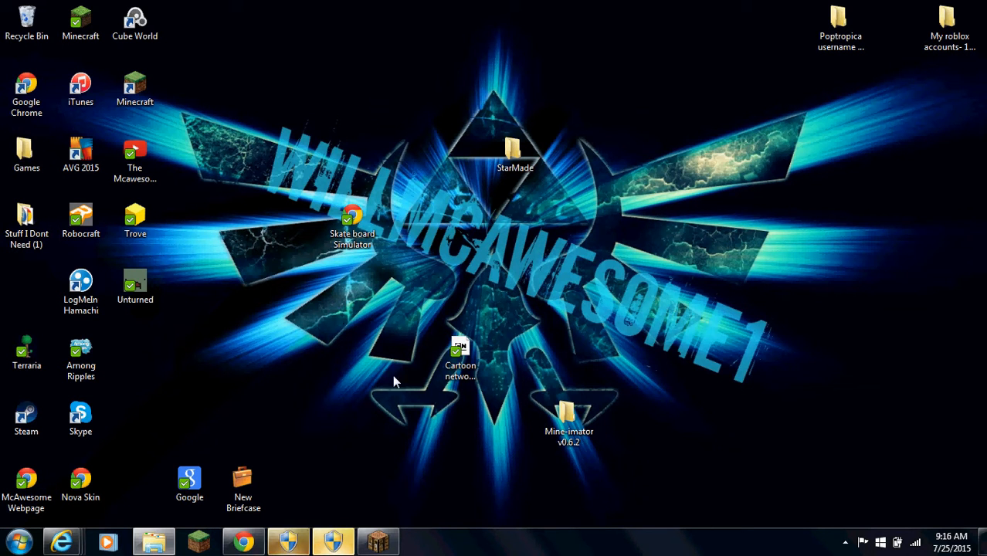
mouse_move(858, 235)
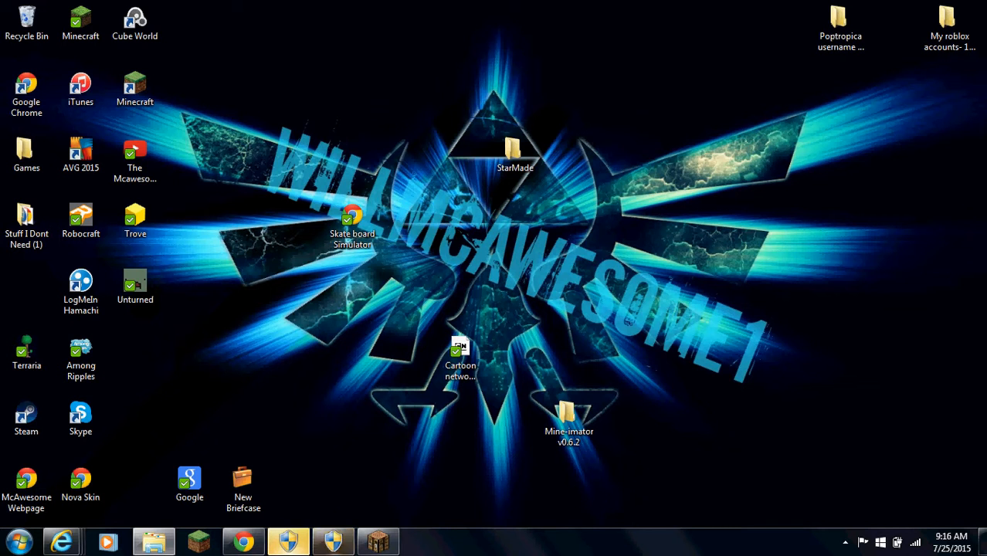
mouse_move(461, 92)
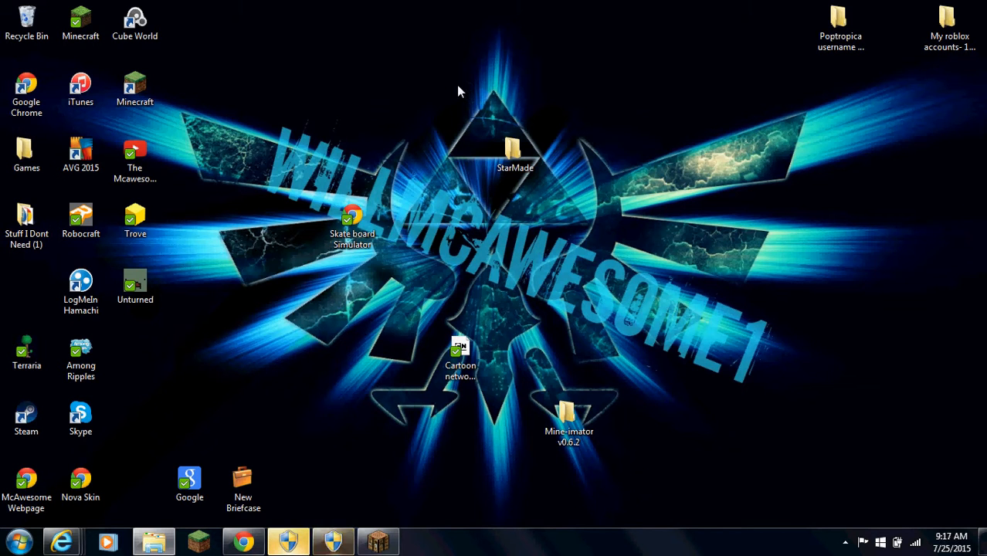
mouse_move(290, 263)
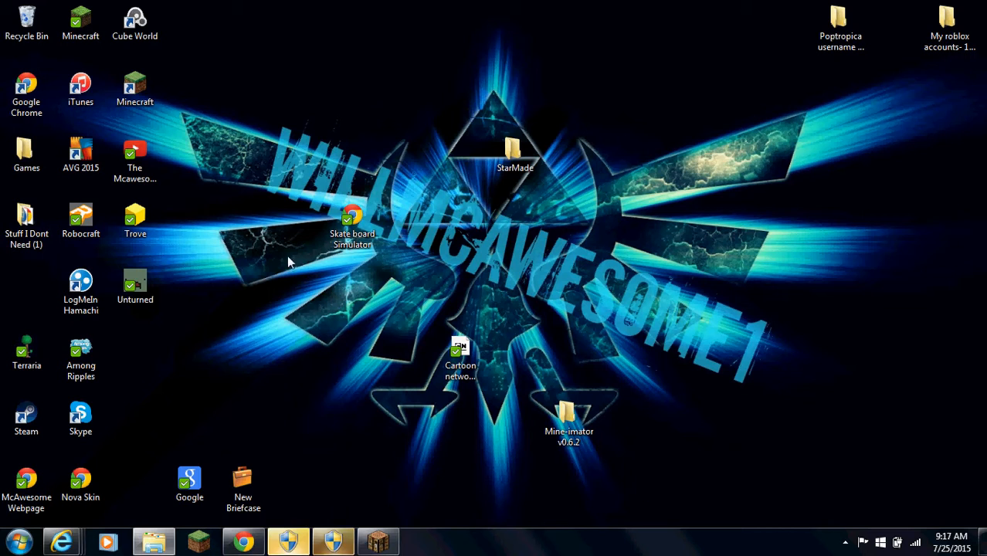